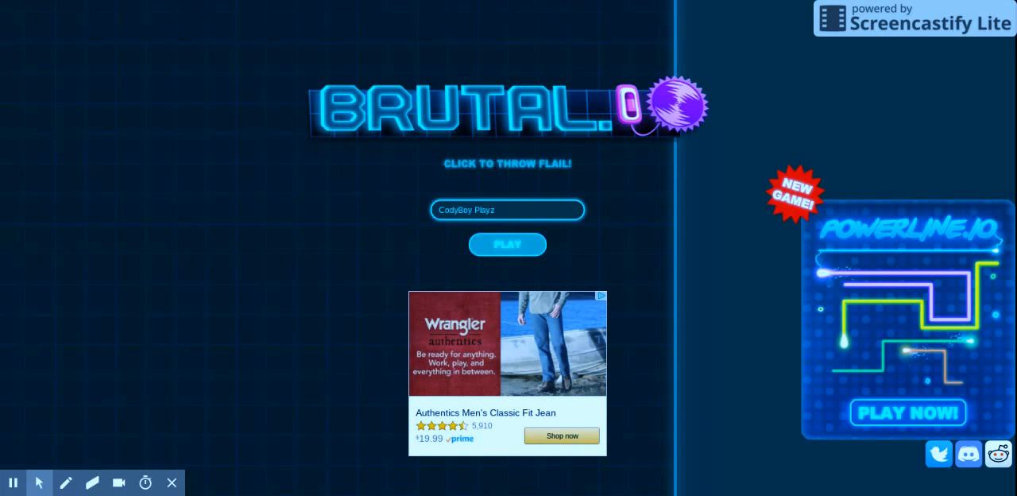
{"action": "mouse_move", "coordinate": [547, 254]}
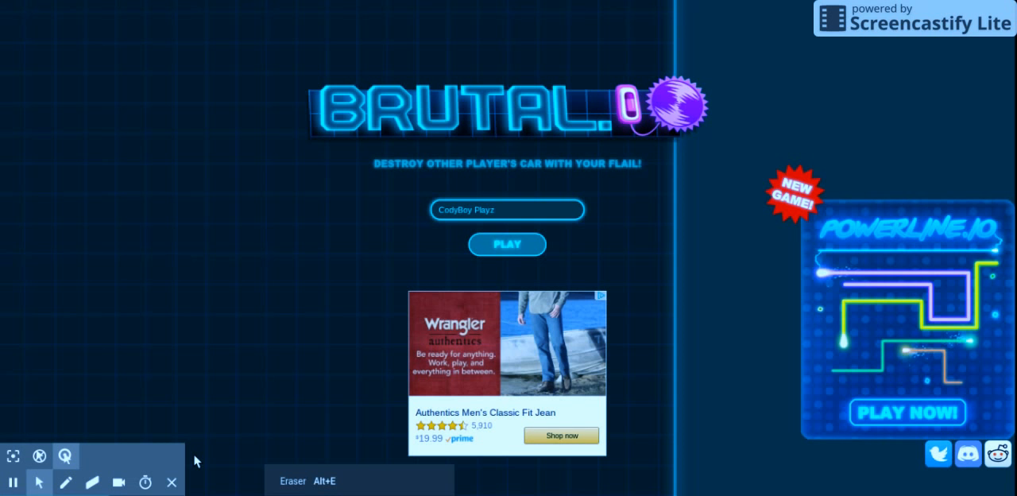
Step: Repeatedly spawn CodyBoy Playz into fresh Brutal.io rounds via PLAY after each destruction
{"action": "left_click", "coordinate": [507, 244]}
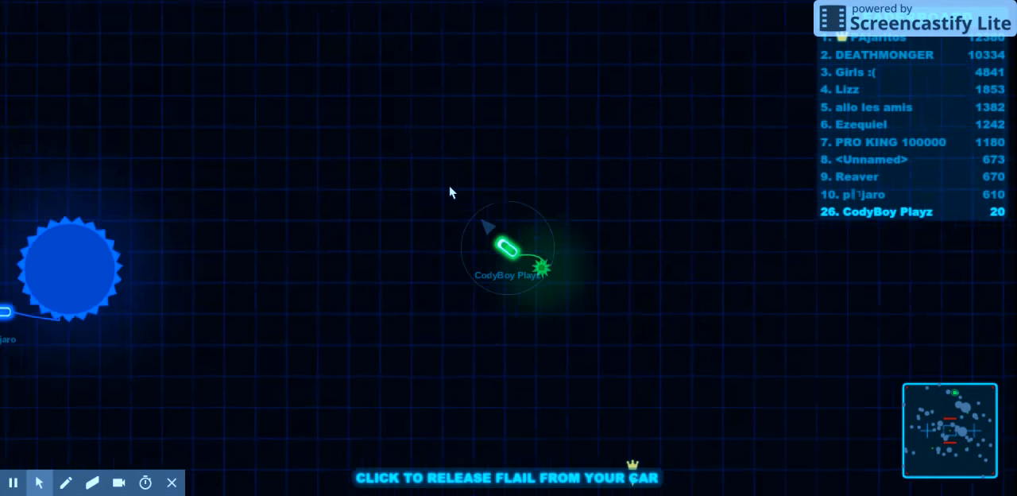
{"action": "mouse_move", "coordinate": [308, 350]}
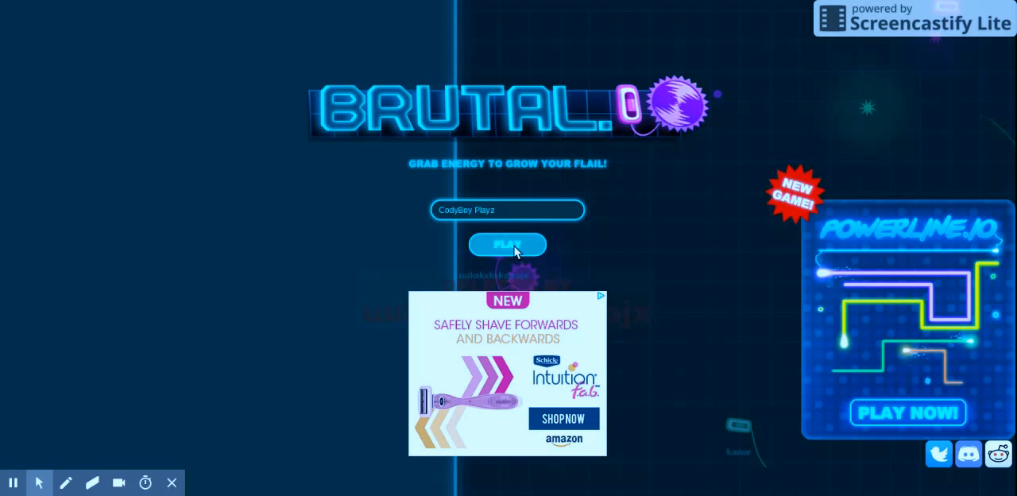
{"action": "left_click", "coordinate": [509, 245]}
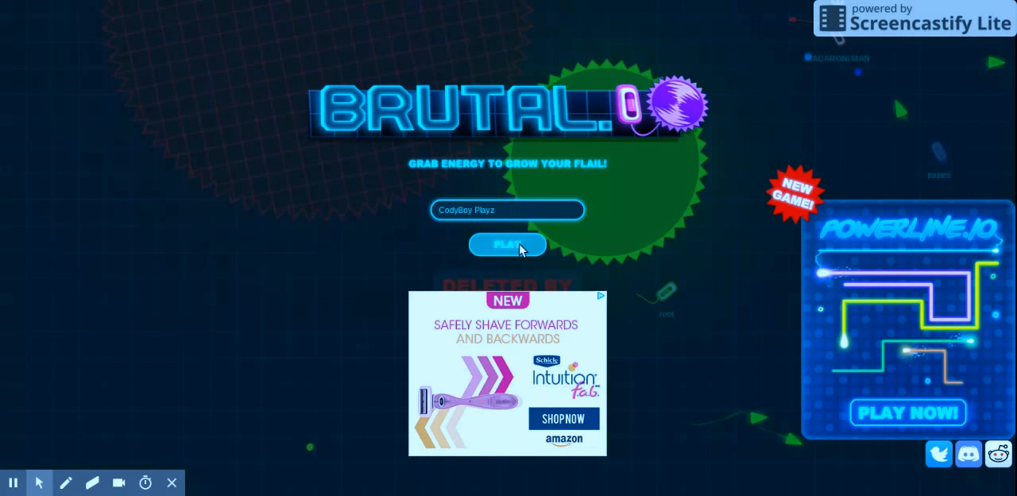
{"action": "left_click", "coordinate": [509, 245]}
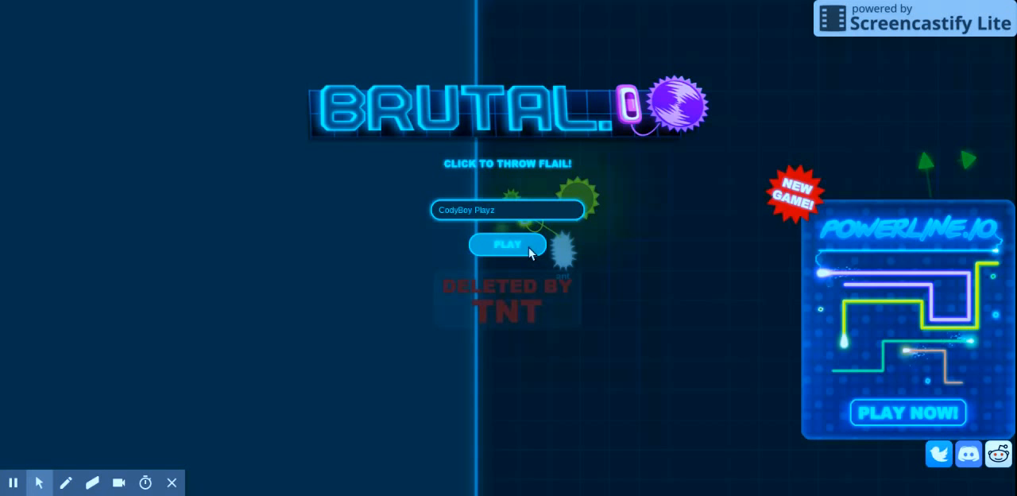
{"action": "left_click", "coordinate": [507, 245]}
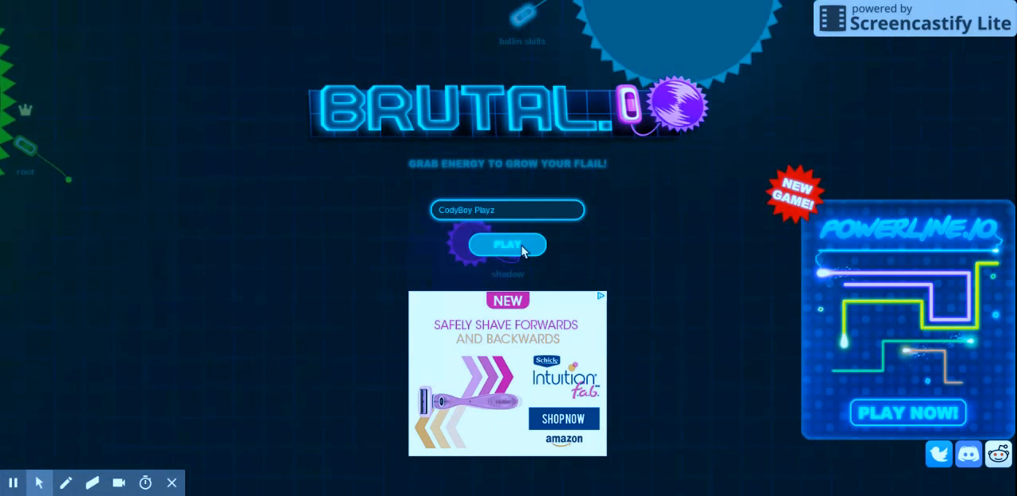
{"action": "left_click", "coordinate": [507, 245]}
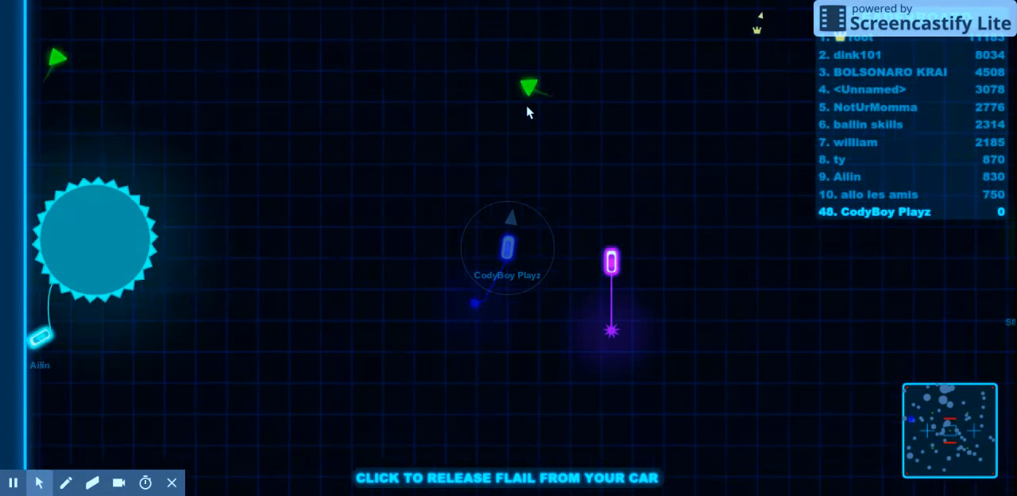